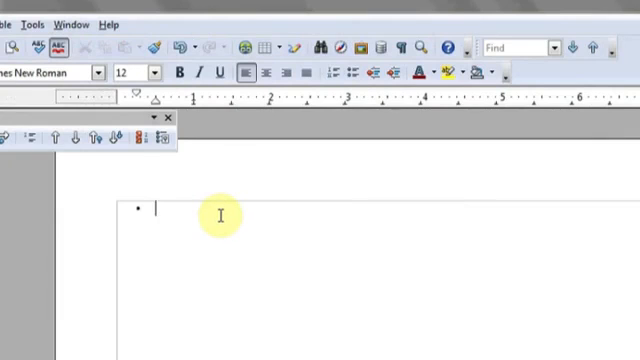
Step: Enter the text 'Test' in the new blank Writer document
{"action": "type", "text": "Test"}
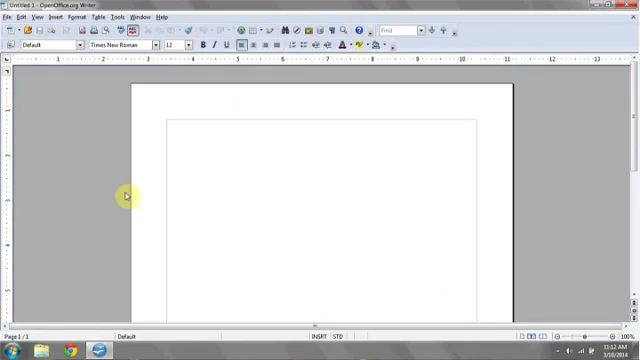
{"action": "mouse_move", "coordinate": [304, 46]}
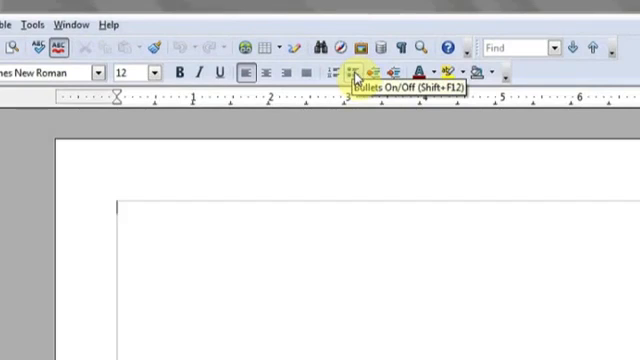
Step: Turn bullets on and begin the first bulleted line with 'e'
{"action": "left_click", "coordinate": [352, 72]}
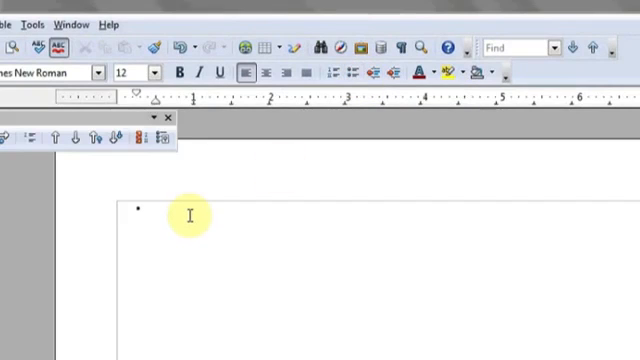
{"action": "type", "text": "e"}
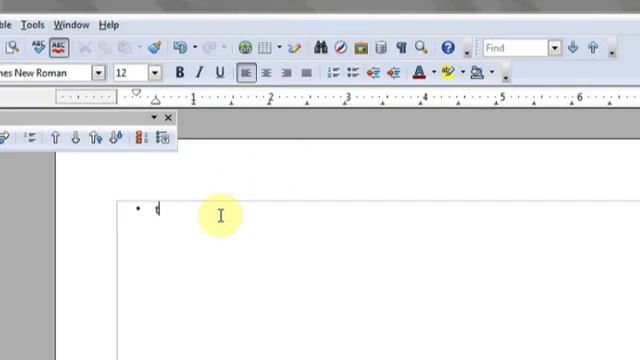